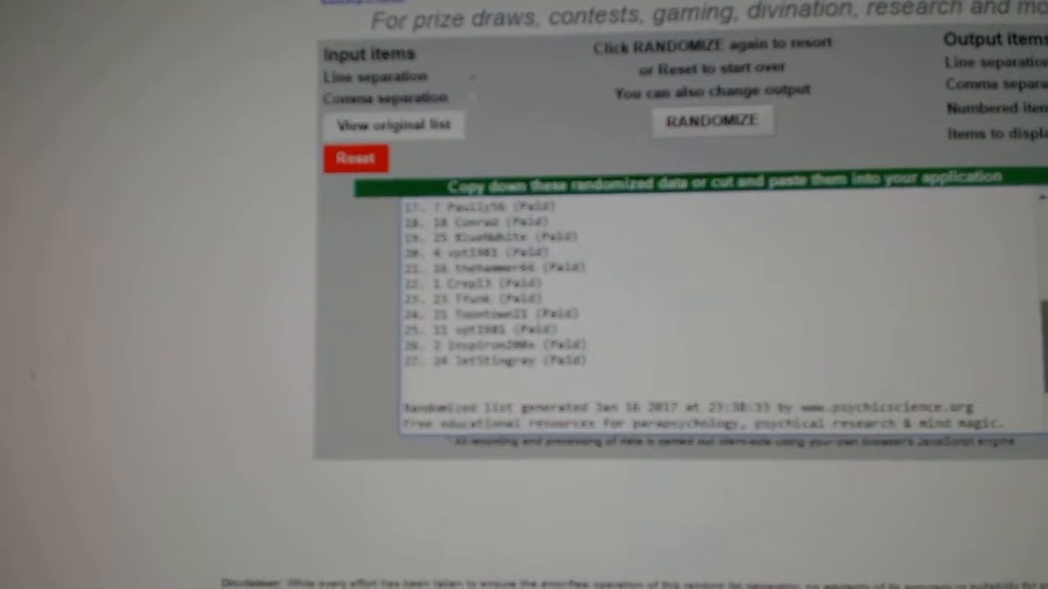
Reshuffle the 27 paid participant names into a new random order with RANDOMIZE
{"action": "left_click", "coordinate": [712, 121]}
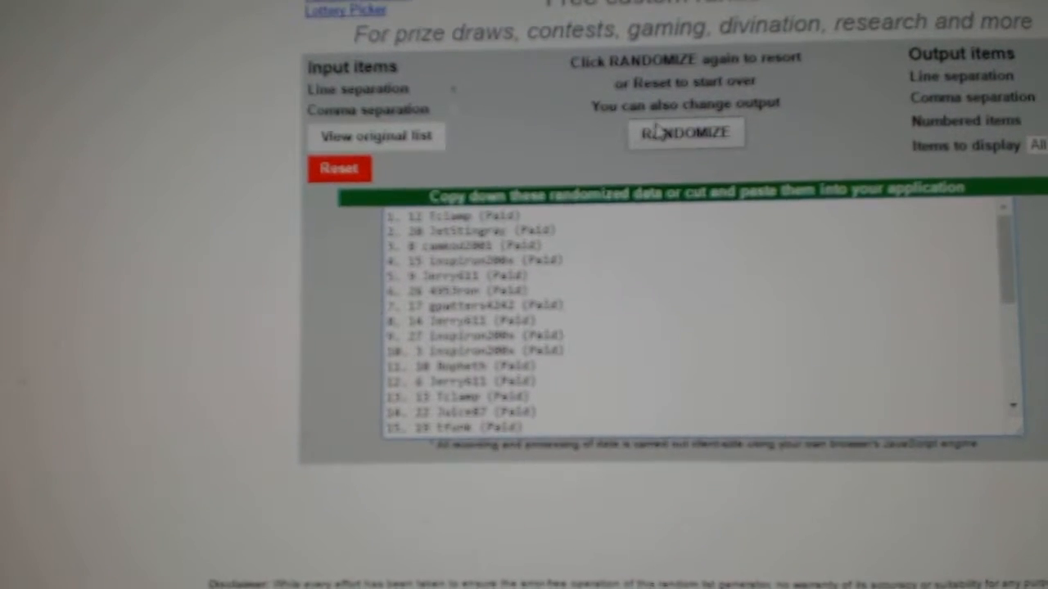
{"action": "left_click", "coordinate": [685, 133]}
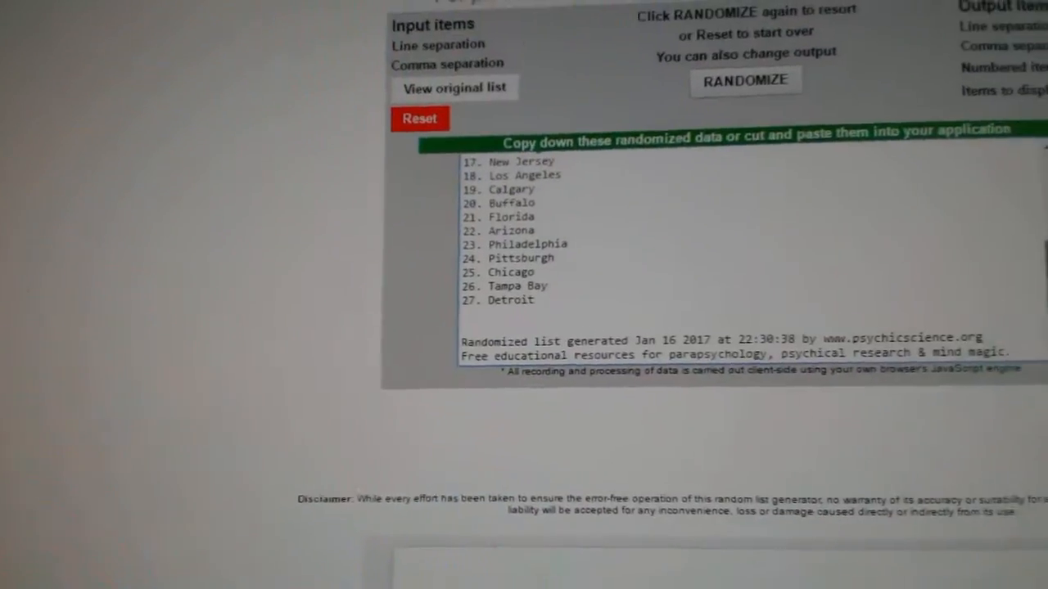
Generate a shuffled order of the 27 hockey team cities
{"action": "left_click", "coordinate": [744, 80]}
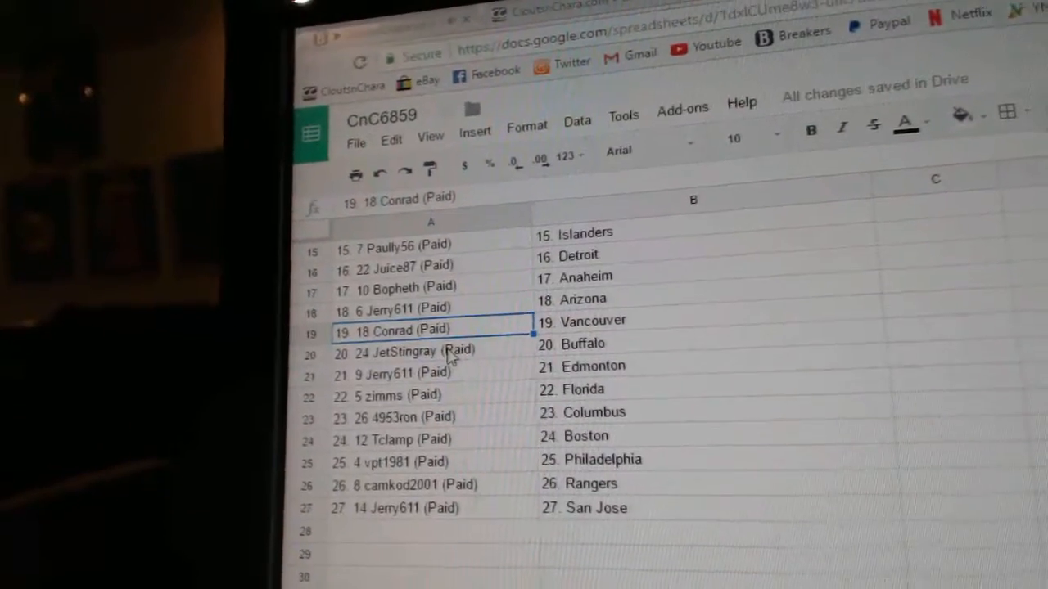
Point out the Tclamp–Boston and camkod2001–Rangers pairings in the CnC6859 sheet
{"action": "left_click", "coordinate": [409, 351]}
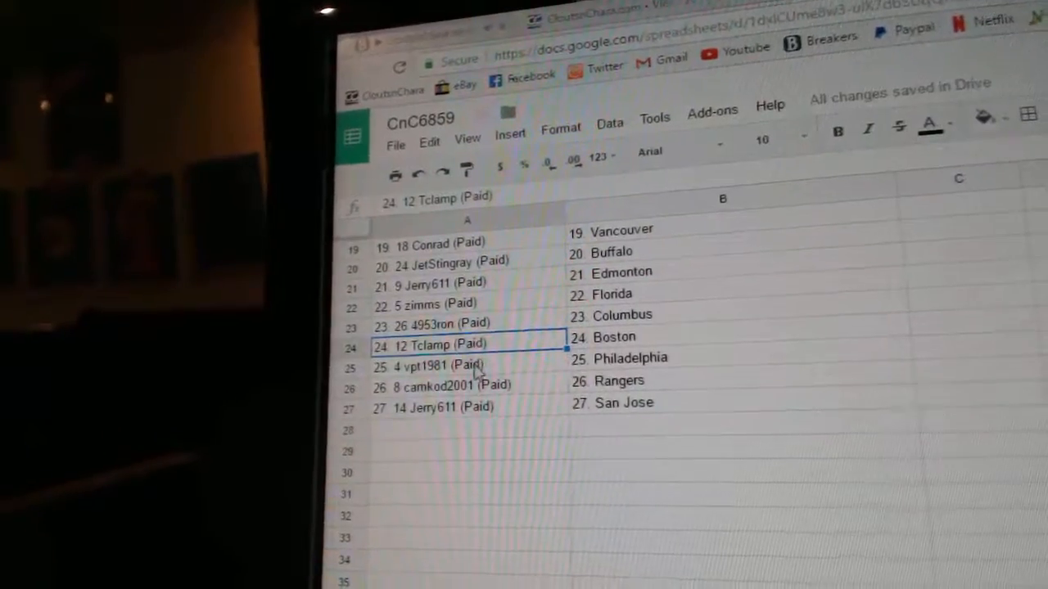
{"action": "left_click", "coordinate": [442, 383]}
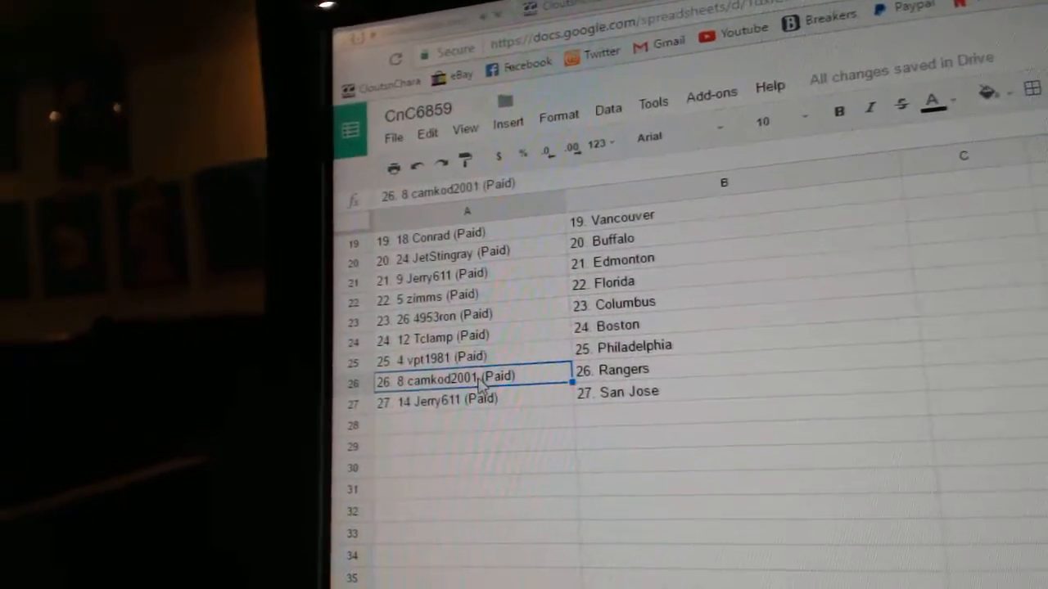